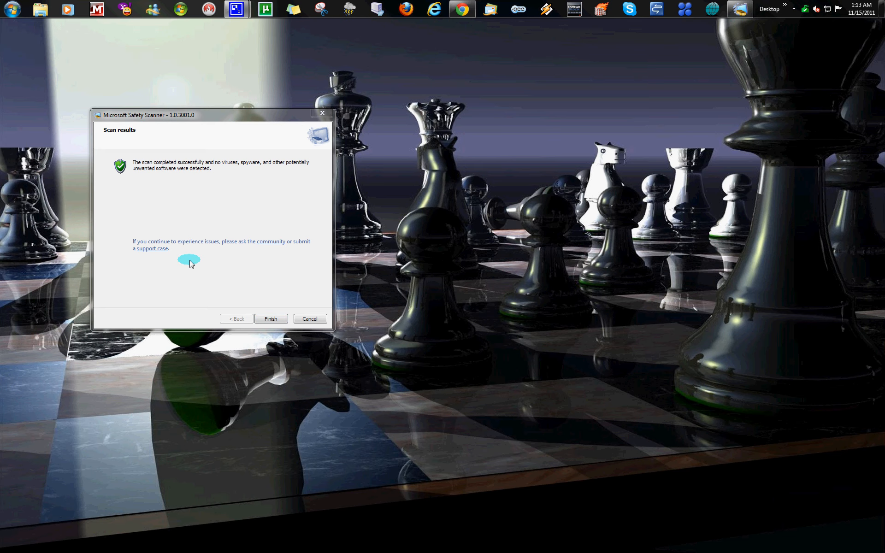
pyautogui.moveTo(158, 173)
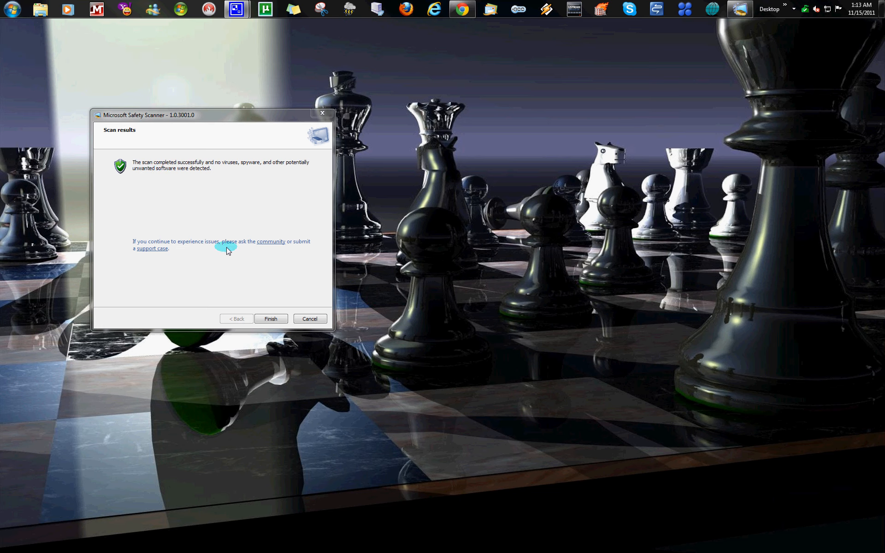
pyautogui.moveTo(253, 172)
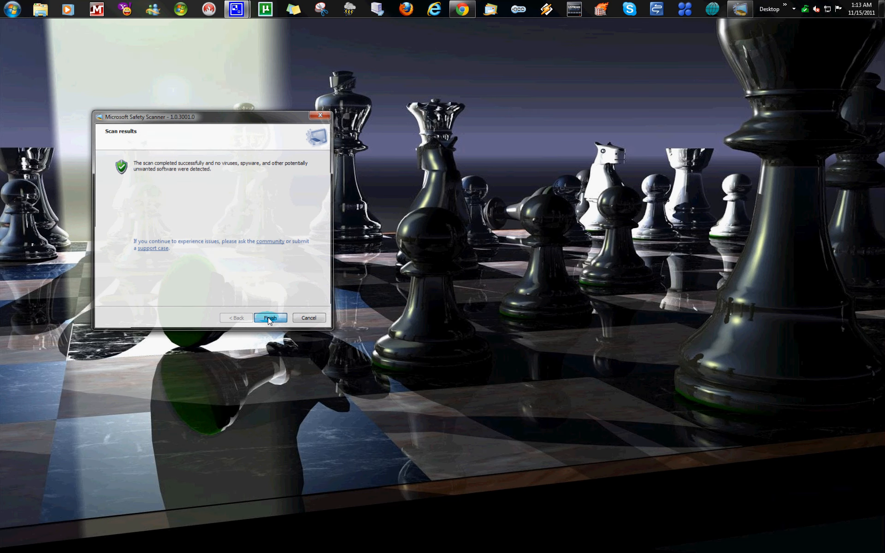
# Step: Close the finished Microsoft Safety Scanner results window, leaving the desktop clear
pyautogui.click(271, 317)
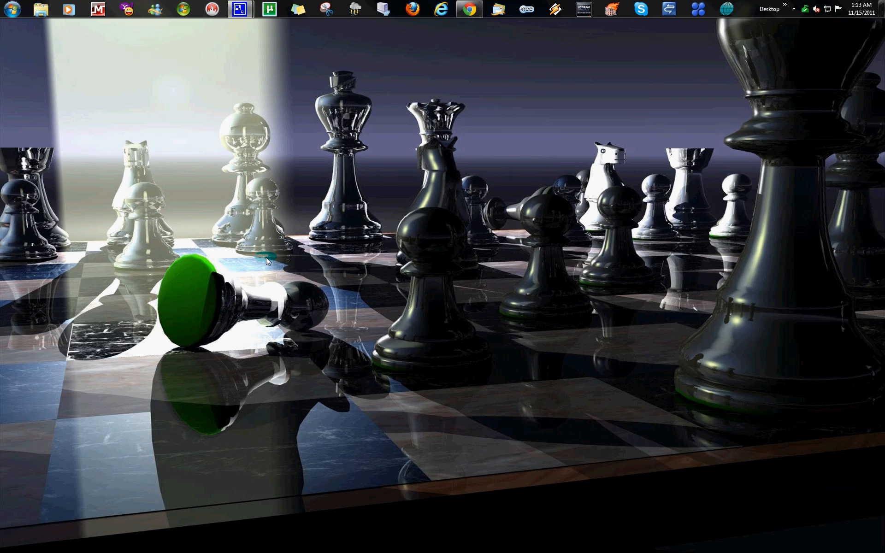
pyautogui.moveTo(414, 107)
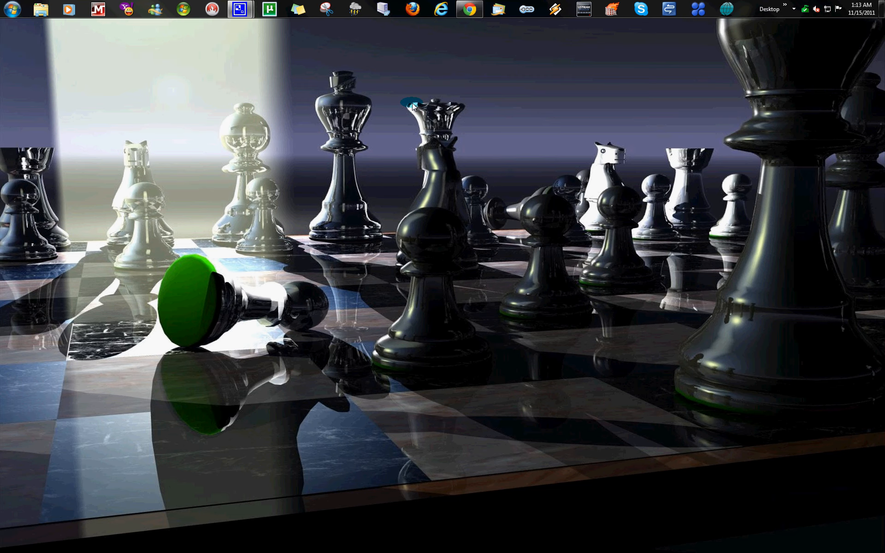
pyautogui.moveTo(415, 114)
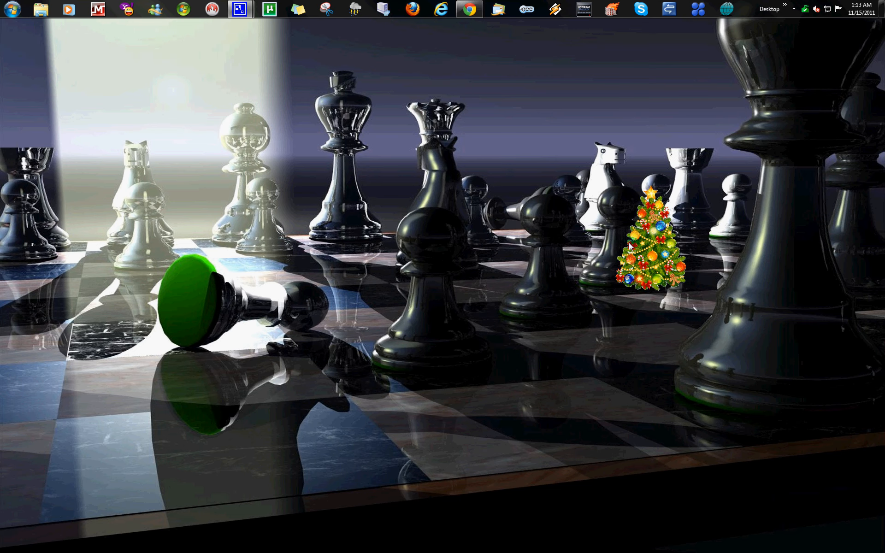
# Step: Move the tree around the desktop and add a second Christmas tree from its menu
pyautogui.moveTo(655, 237); pyautogui.dragTo(293, 165)
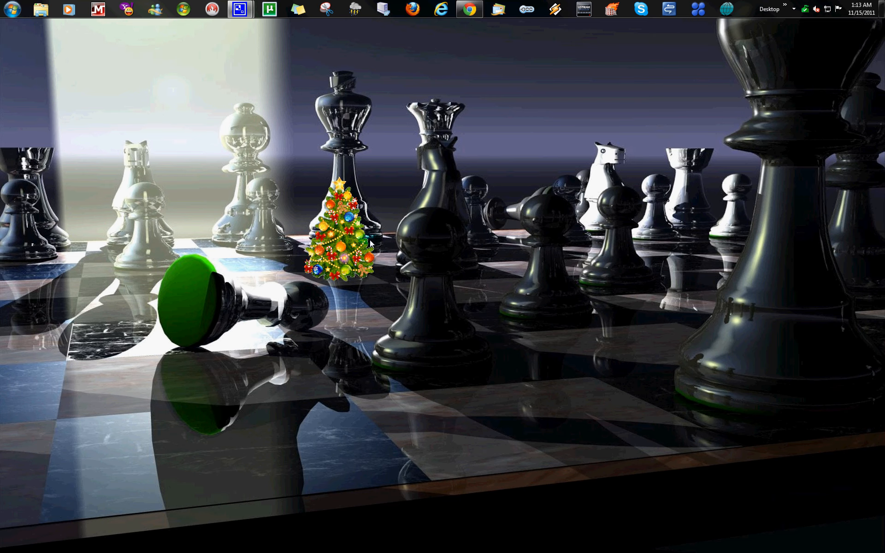
pyautogui.moveTo(343, 237); pyautogui.dragTo(531, 106)
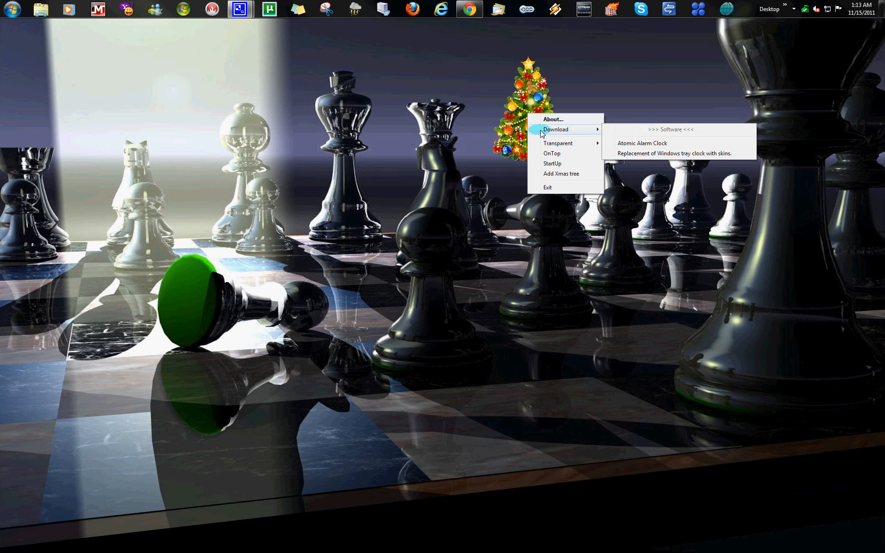
pyautogui.moveTo(600, 134)
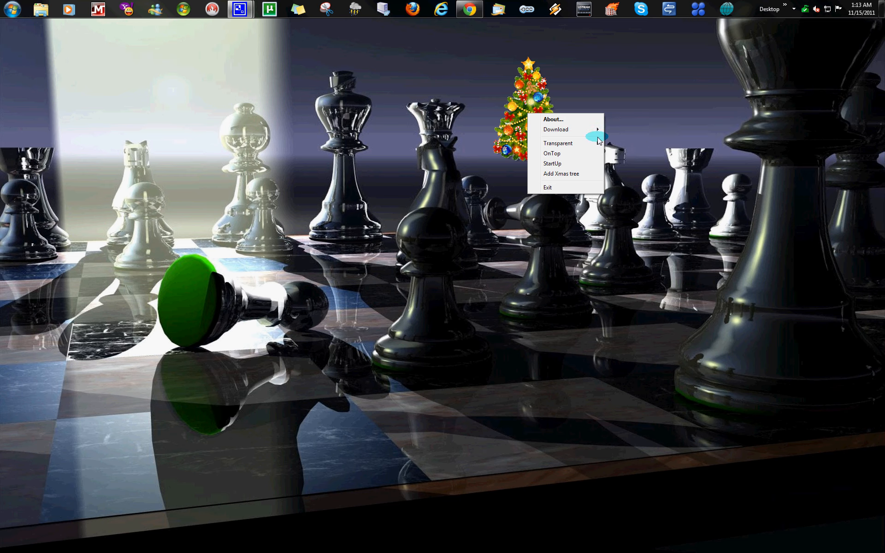
pyautogui.moveTo(574, 177)
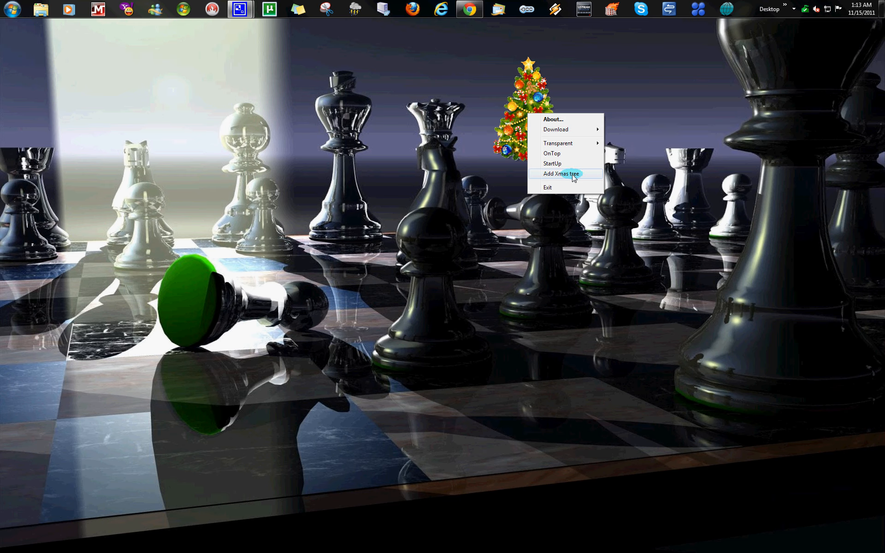
pyautogui.click(561, 174)
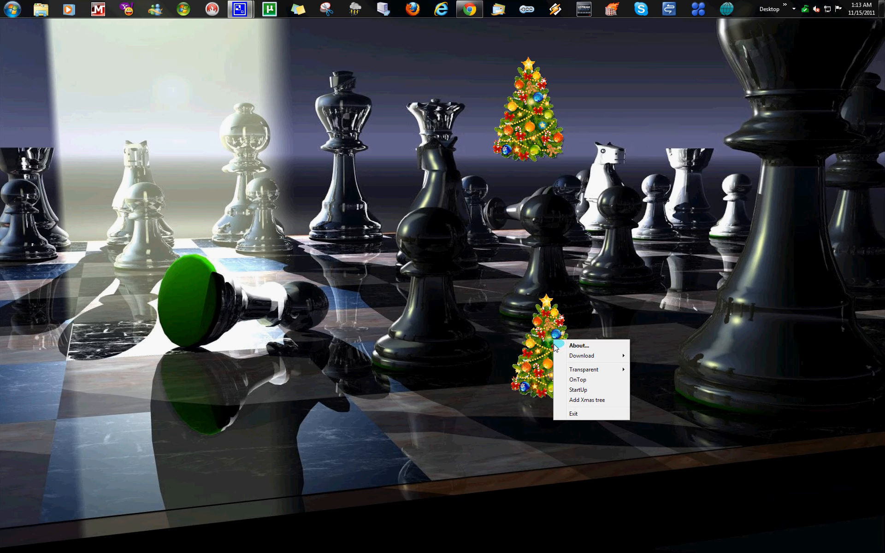
pyautogui.moveTo(562, 418)
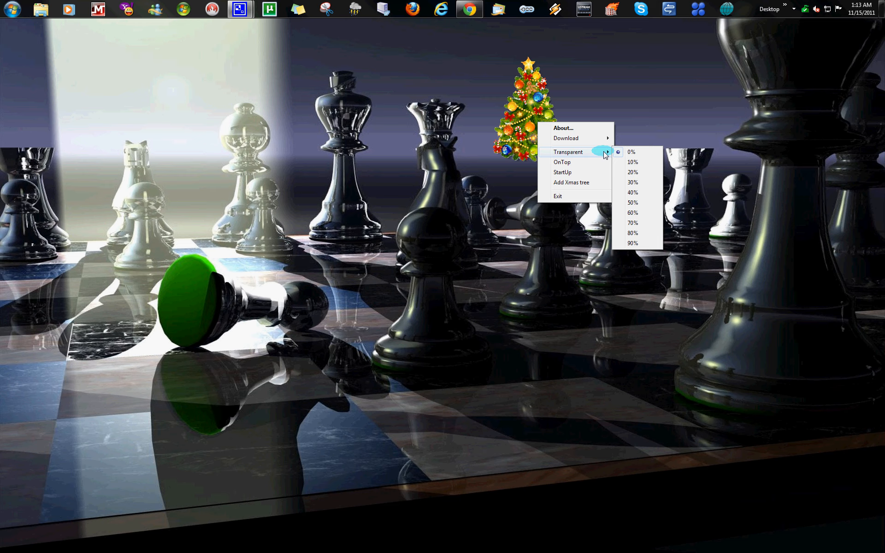
pyautogui.moveTo(626, 209)
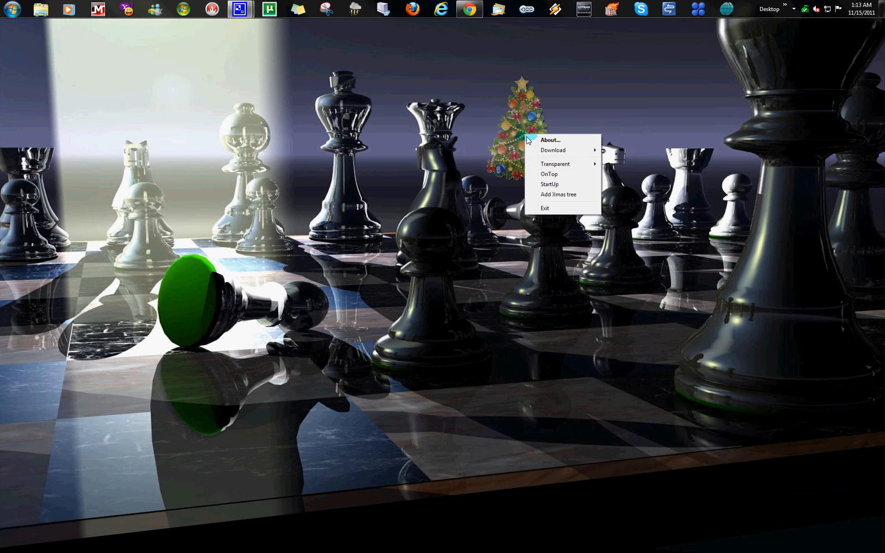
# Step: Adjust the tree's menu option and relocate the tree to the desktop's top-left corner
pyautogui.click(559, 194)
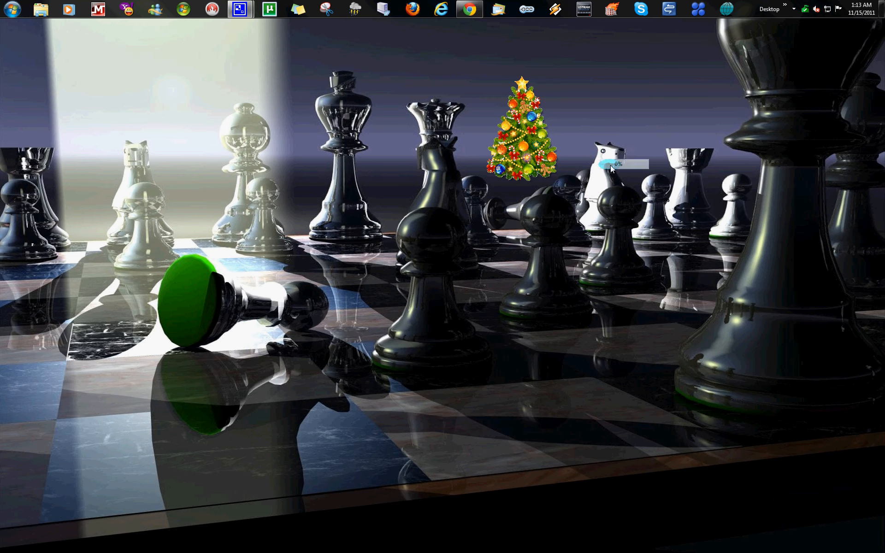
pyautogui.moveTo(524, 130); pyautogui.dragTo(85, 101)
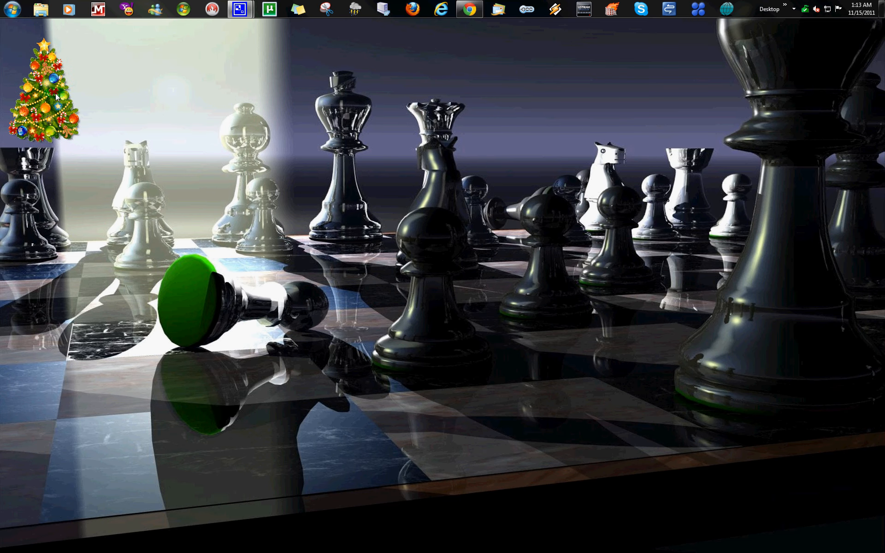
# Step: Show All Programs in the Start menu with the Rainmeter folder expanded
pyautogui.click(9, 8)
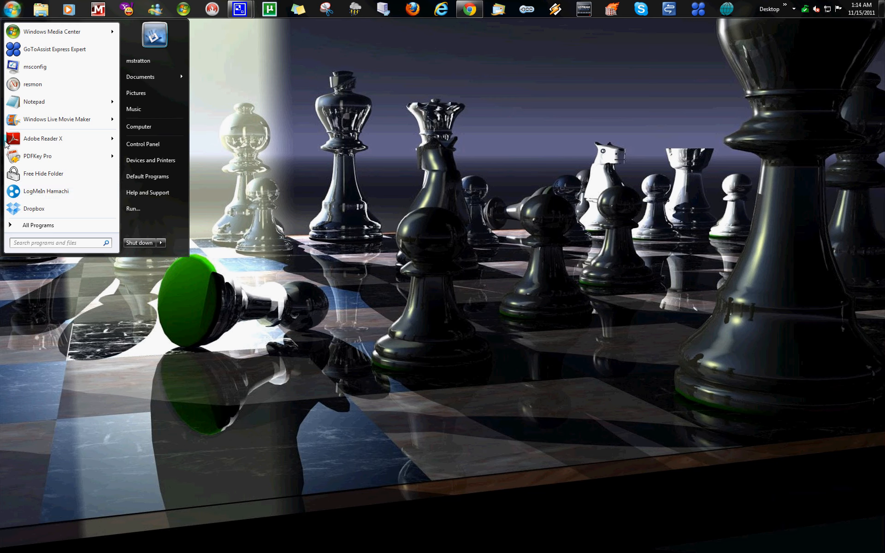
pyautogui.click(38, 225)
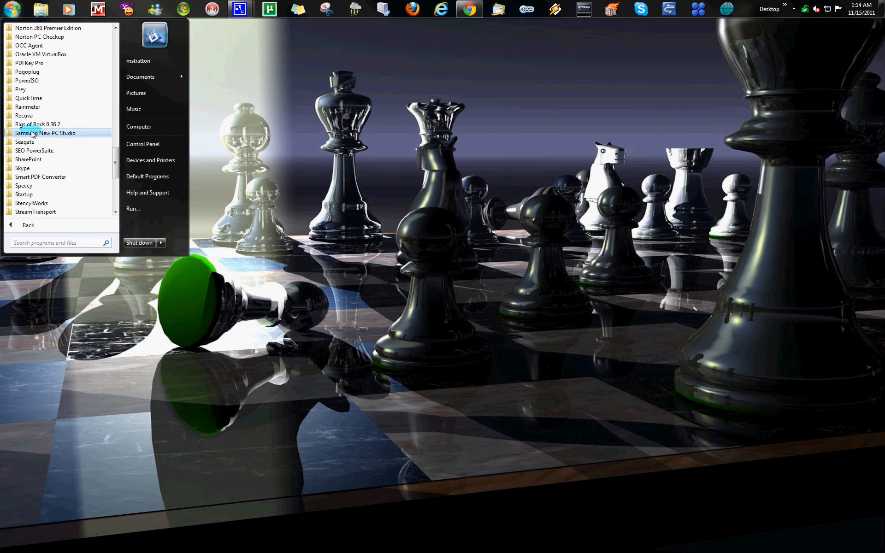
pyautogui.click(28, 107)
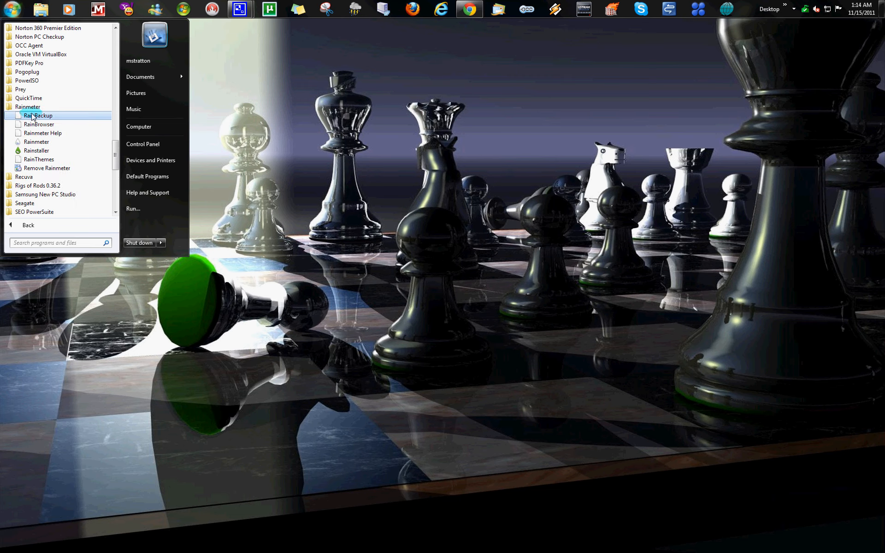
pyautogui.moveTo(36, 142)
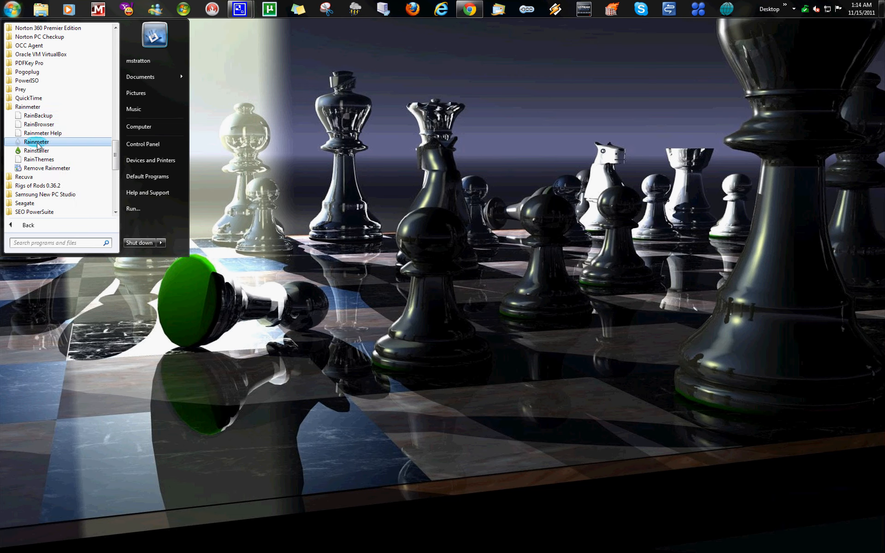
# Step: Launch Rainmeter's Metro tiles and briefly try the Calculator tile
pyautogui.click(36, 142)
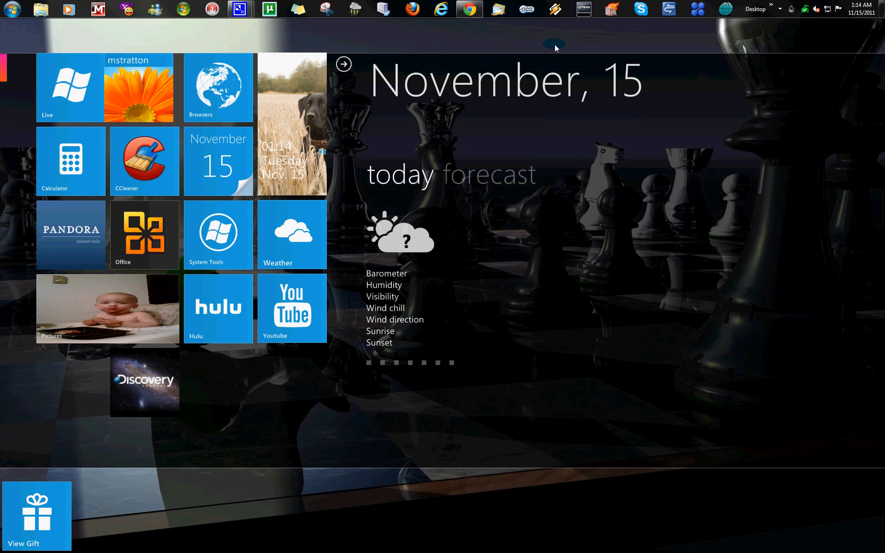
pyautogui.moveTo(429, 193)
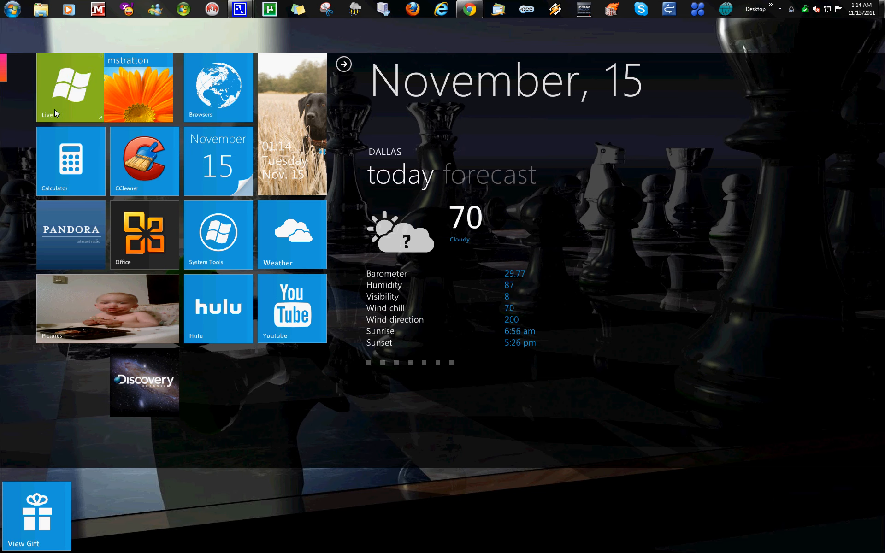
pyautogui.moveTo(61, 172)
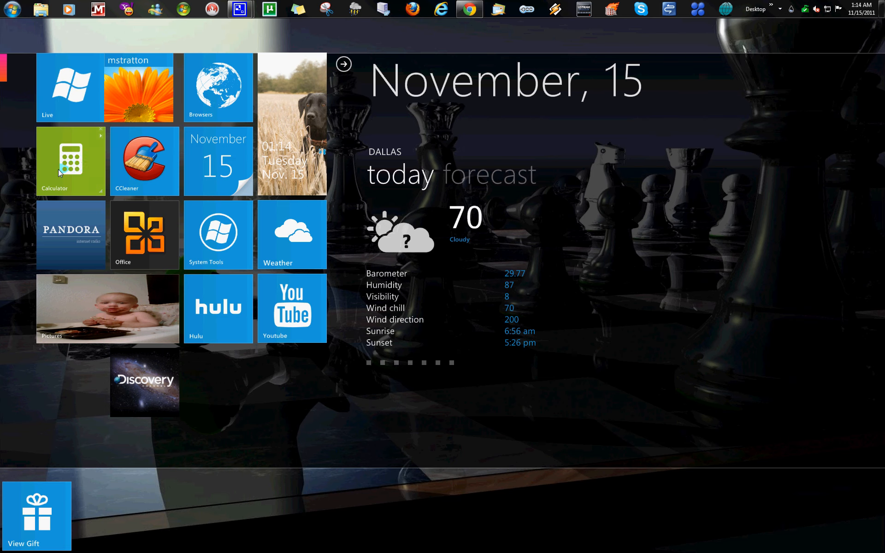
pyautogui.click(71, 161)
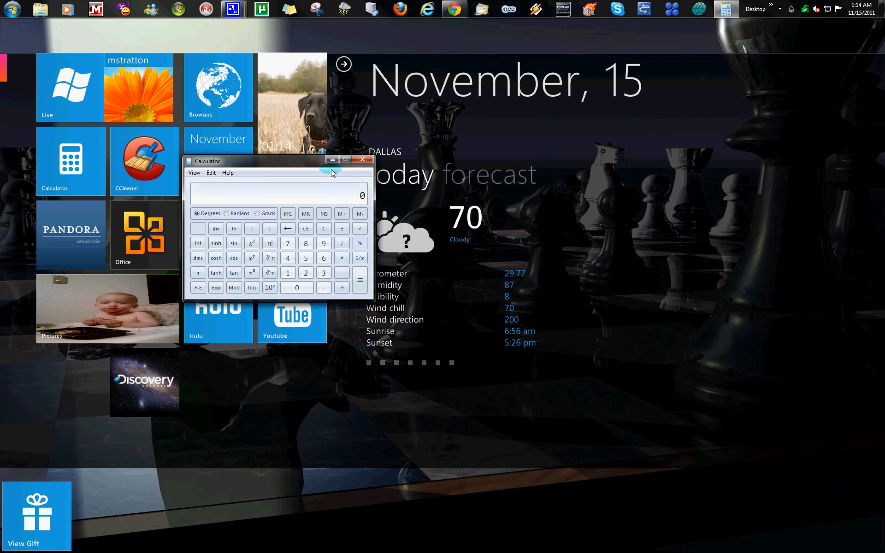
pyautogui.click(363, 158)
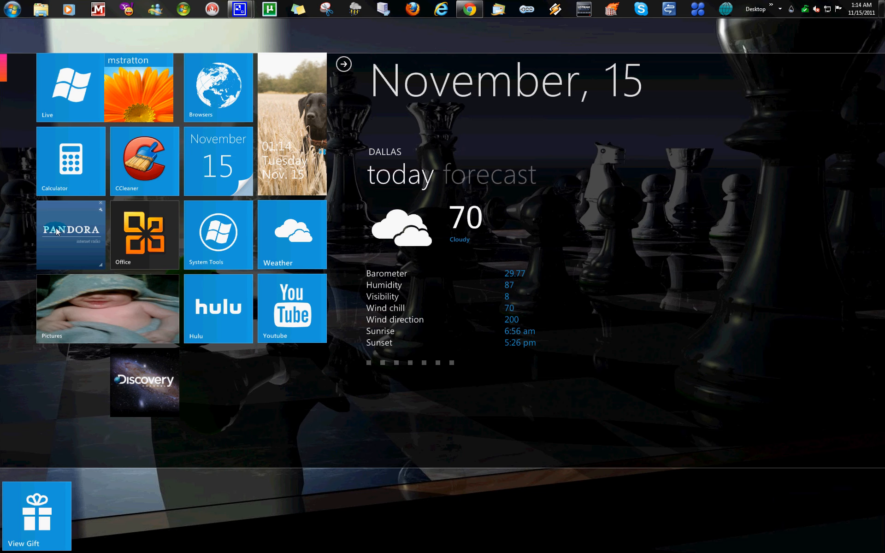
pyautogui.moveTo(146, 86)
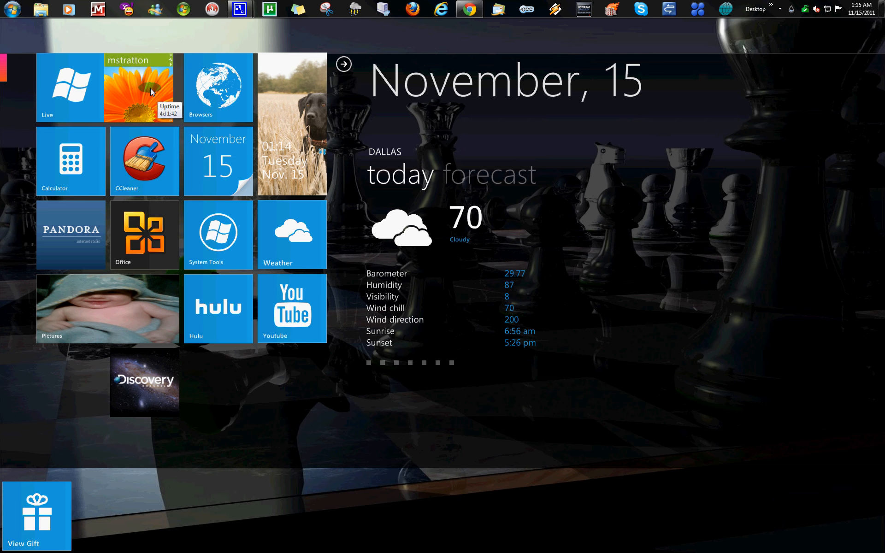
pyautogui.moveTo(75, 99)
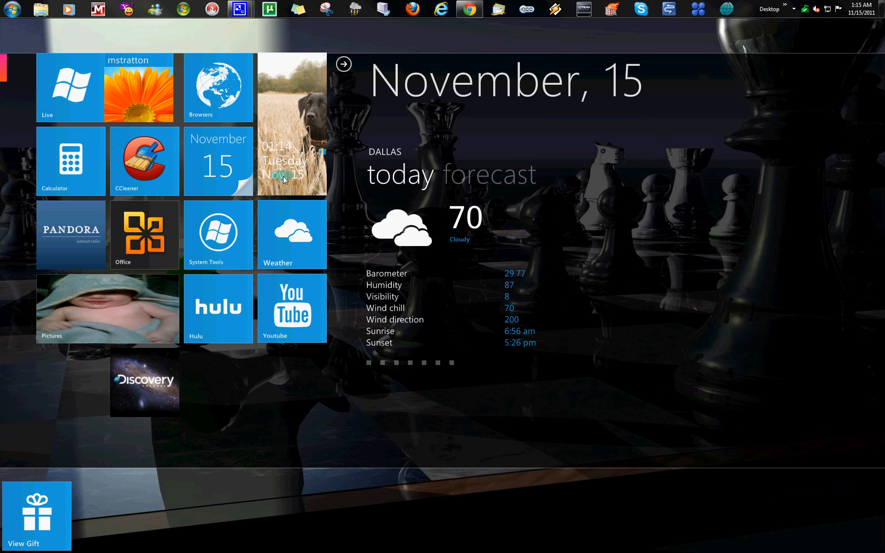
pyautogui.moveTo(409, 151)
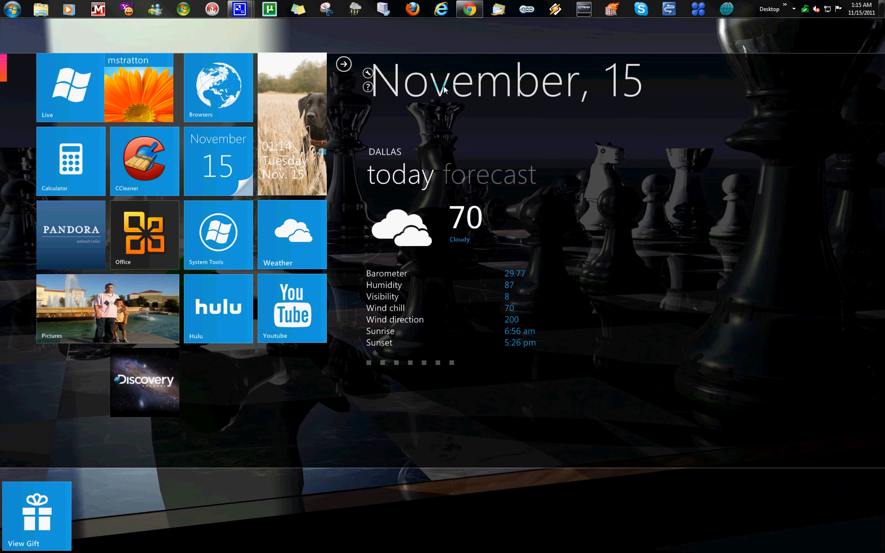
# Step: Bring the Chrome blog post editor for 'Microsoft Safety Scanner' back up
pyautogui.click(469, 10)
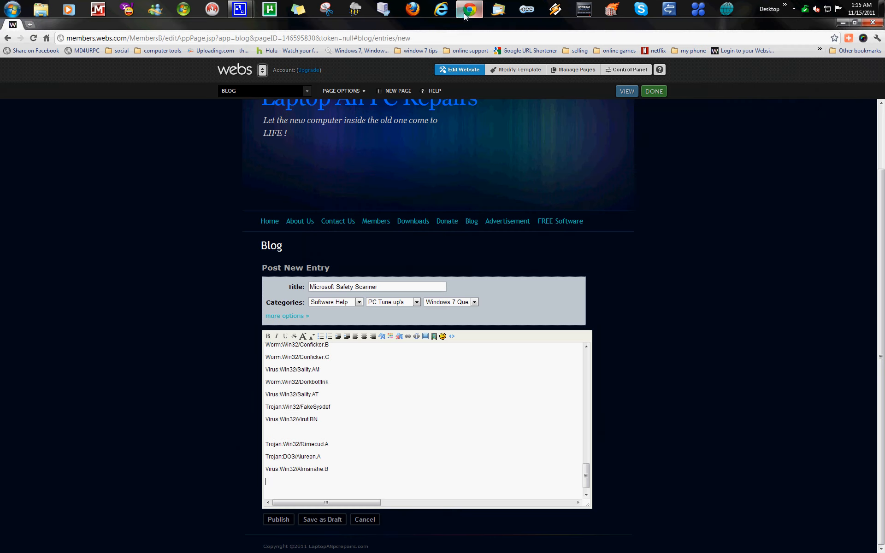